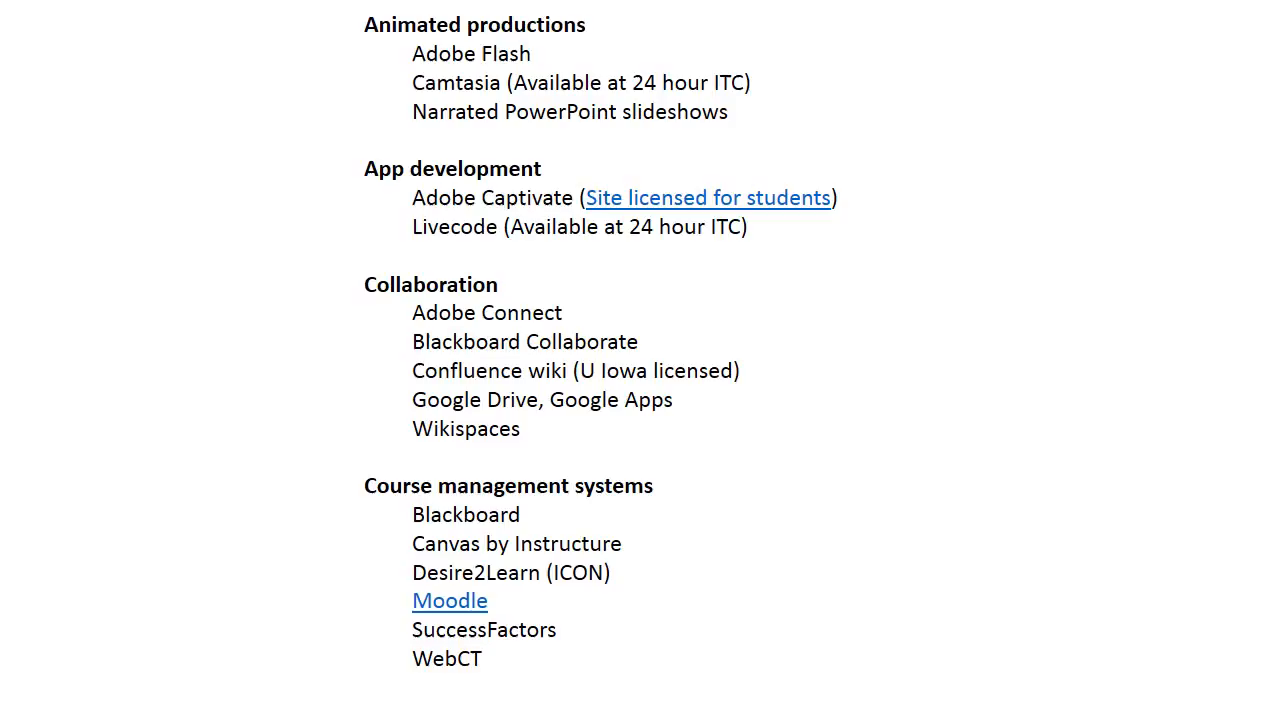
scroll(down, 3)
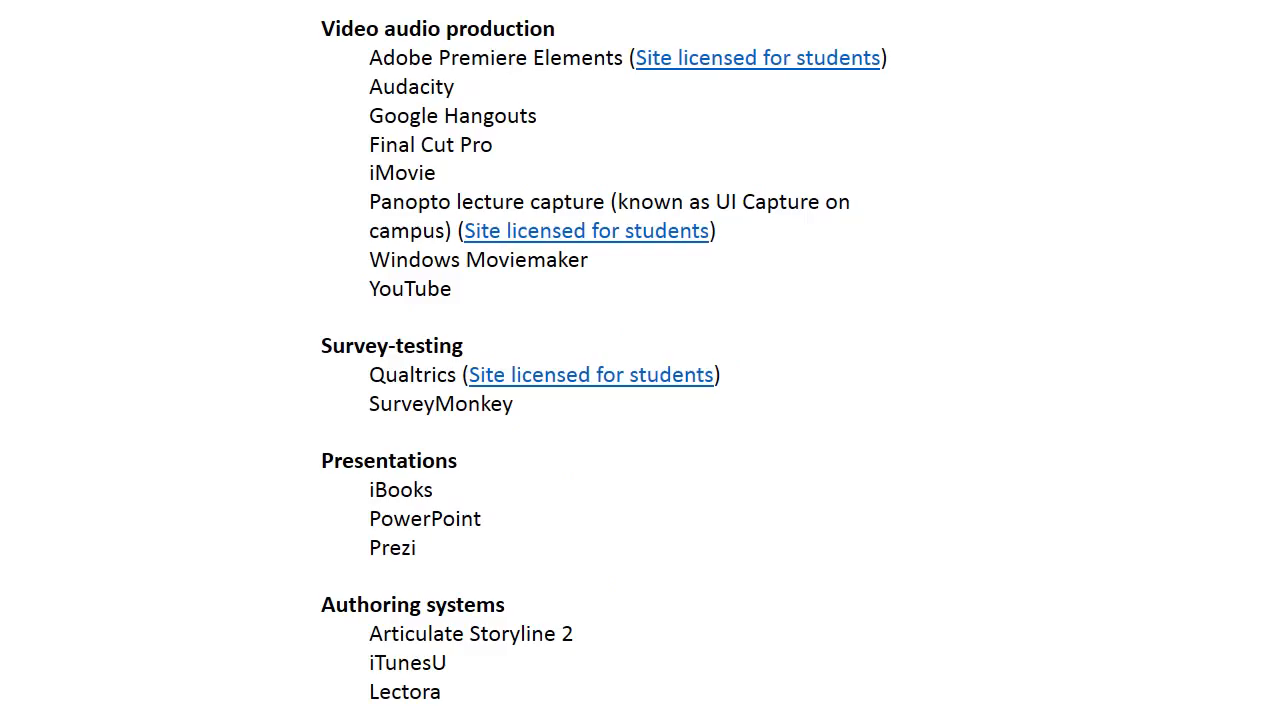